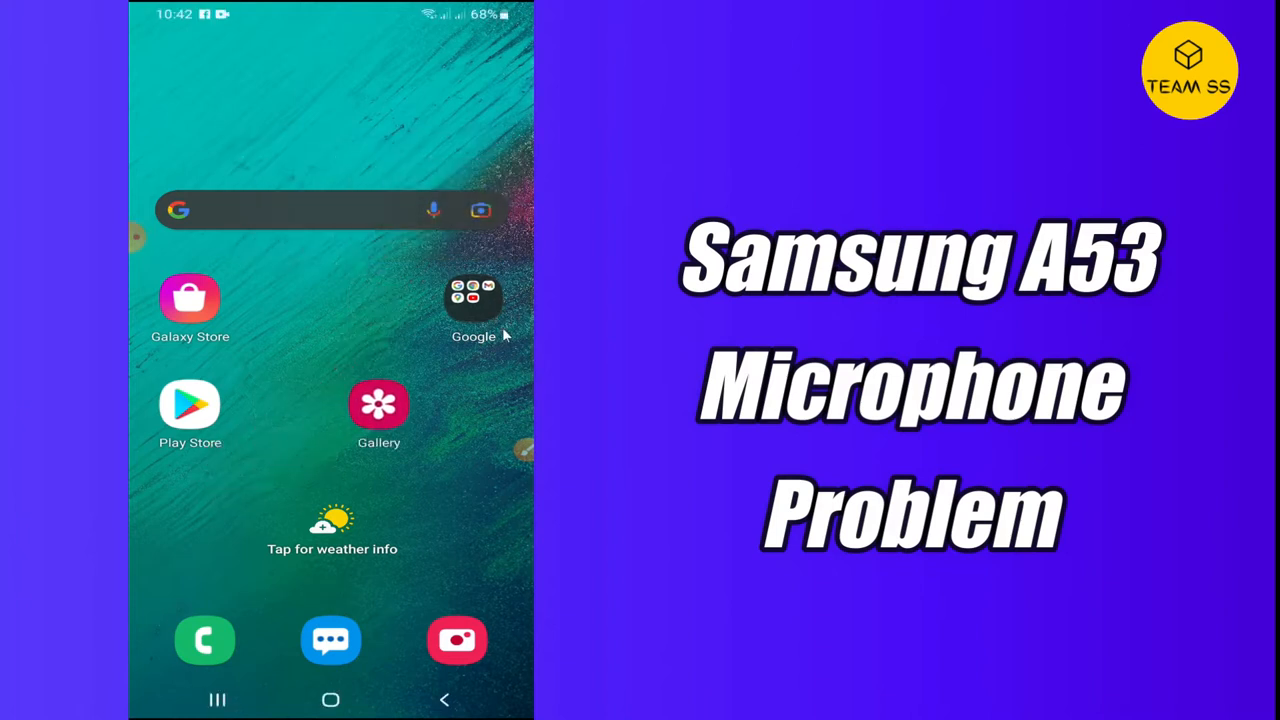
Move the Google folder down into the row beside Gallery and Play Store
{"action": "left_click", "coordinate": [472, 300]}
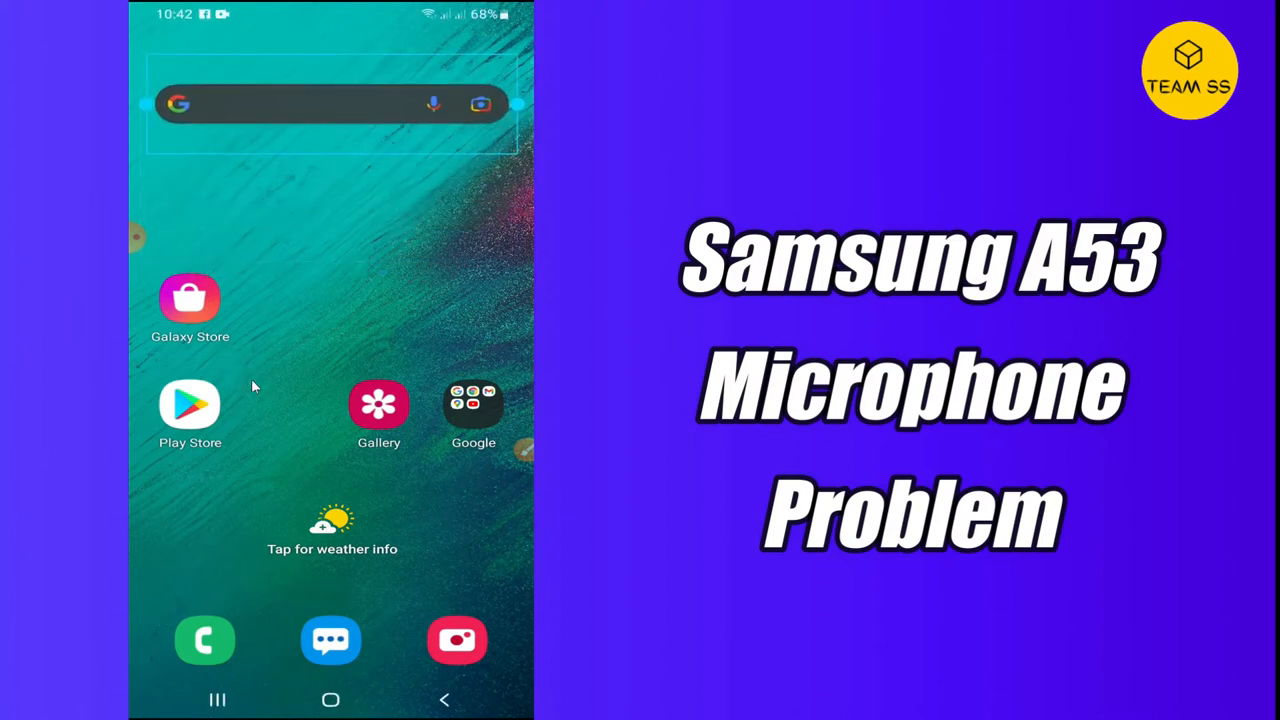
{"action": "mouse_move", "coordinate": [280, 524]}
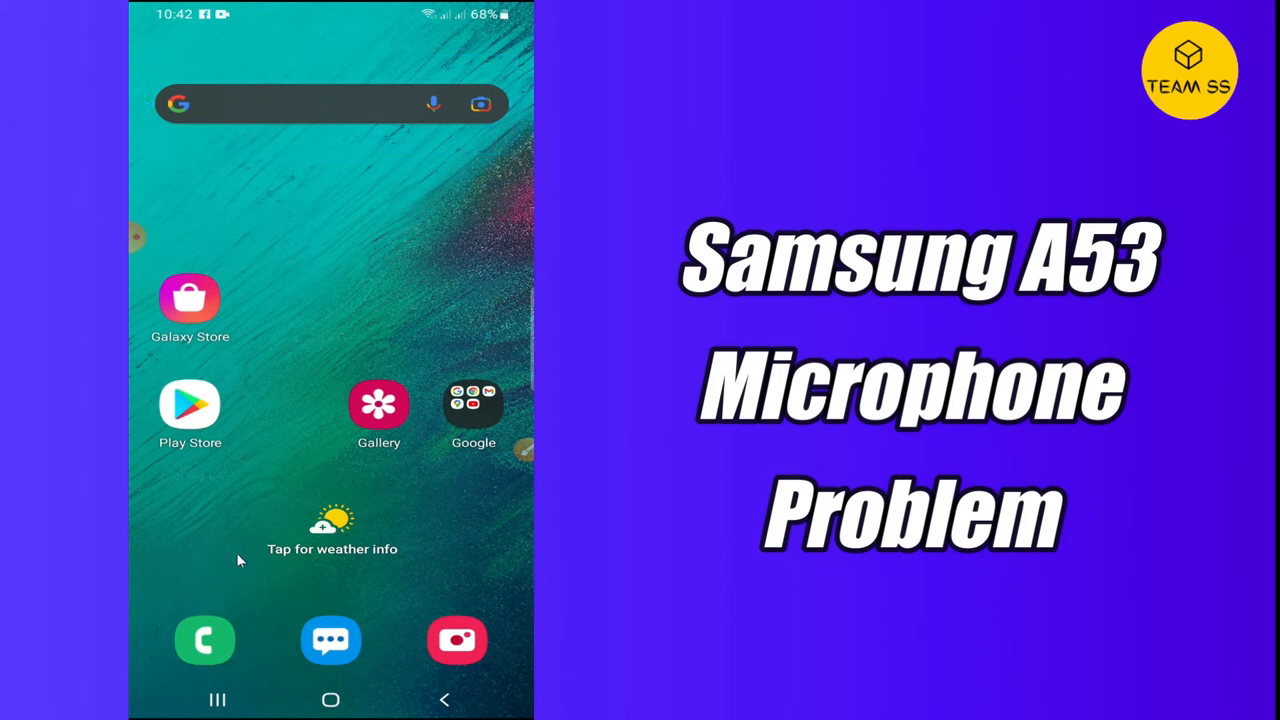
{"action": "mouse_move", "coordinate": [400, 562]}
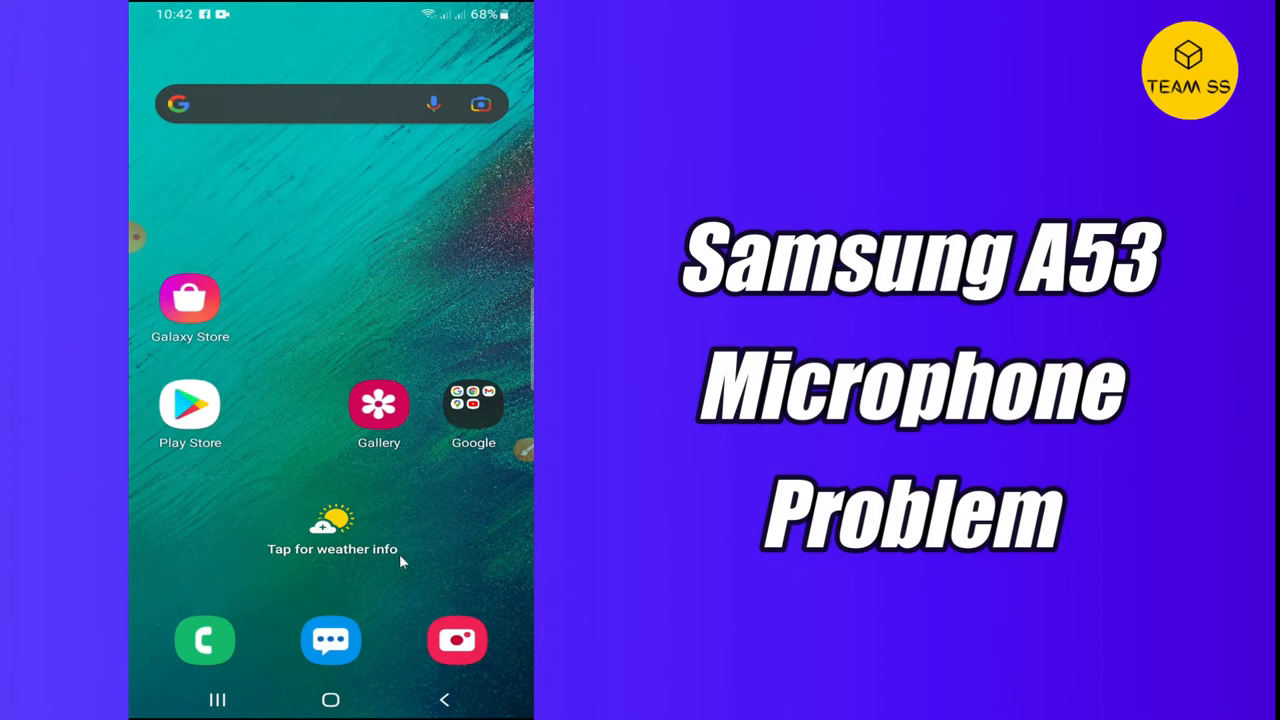
{"action": "mouse_move", "coordinate": [224, 510]}
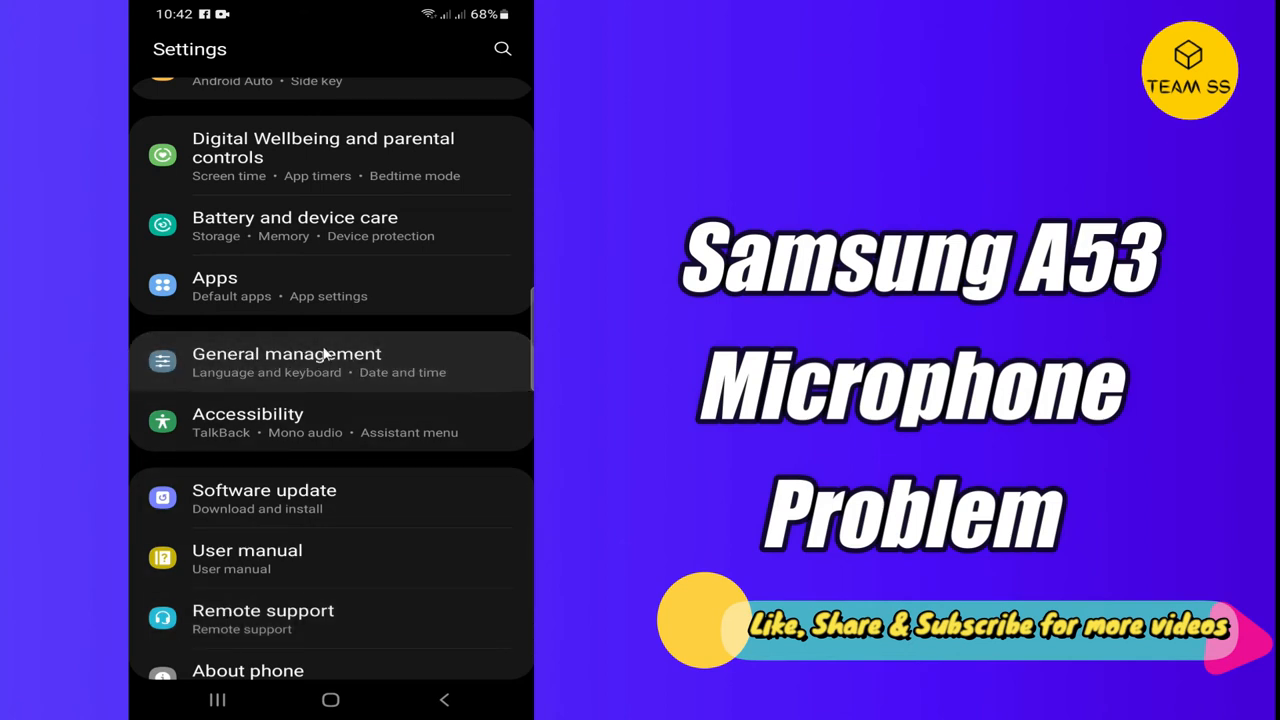
Reach the Reset options page under General management
{"action": "left_click", "coordinate": [286, 362]}
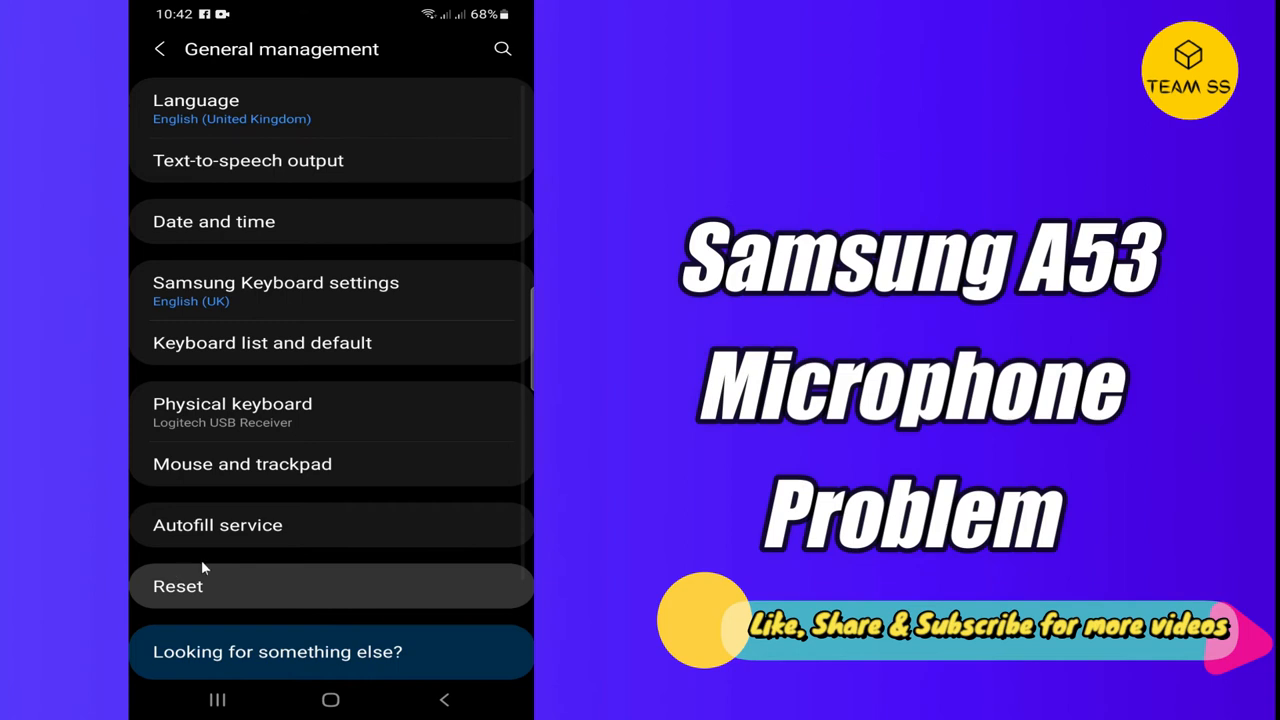
{"action": "left_click", "coordinate": [176, 586]}
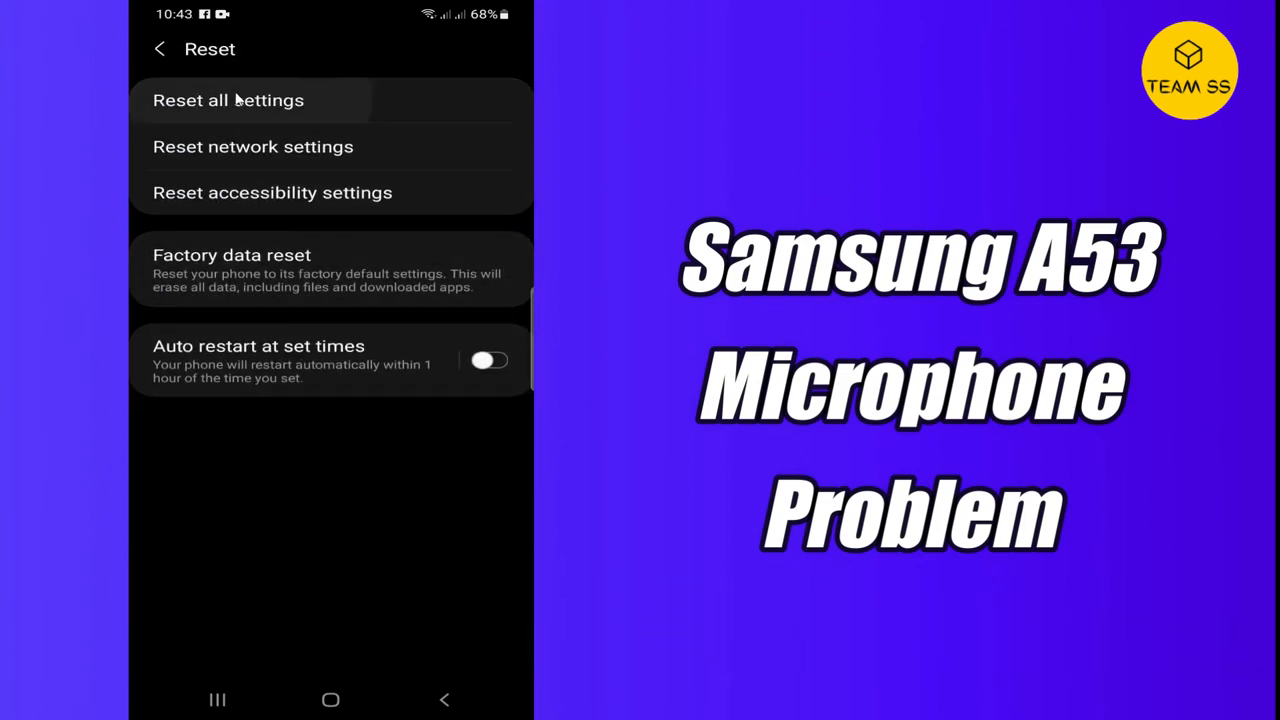
Return to the main Settings list and show the Software update page
{"action": "left_click", "coordinate": [228, 100]}
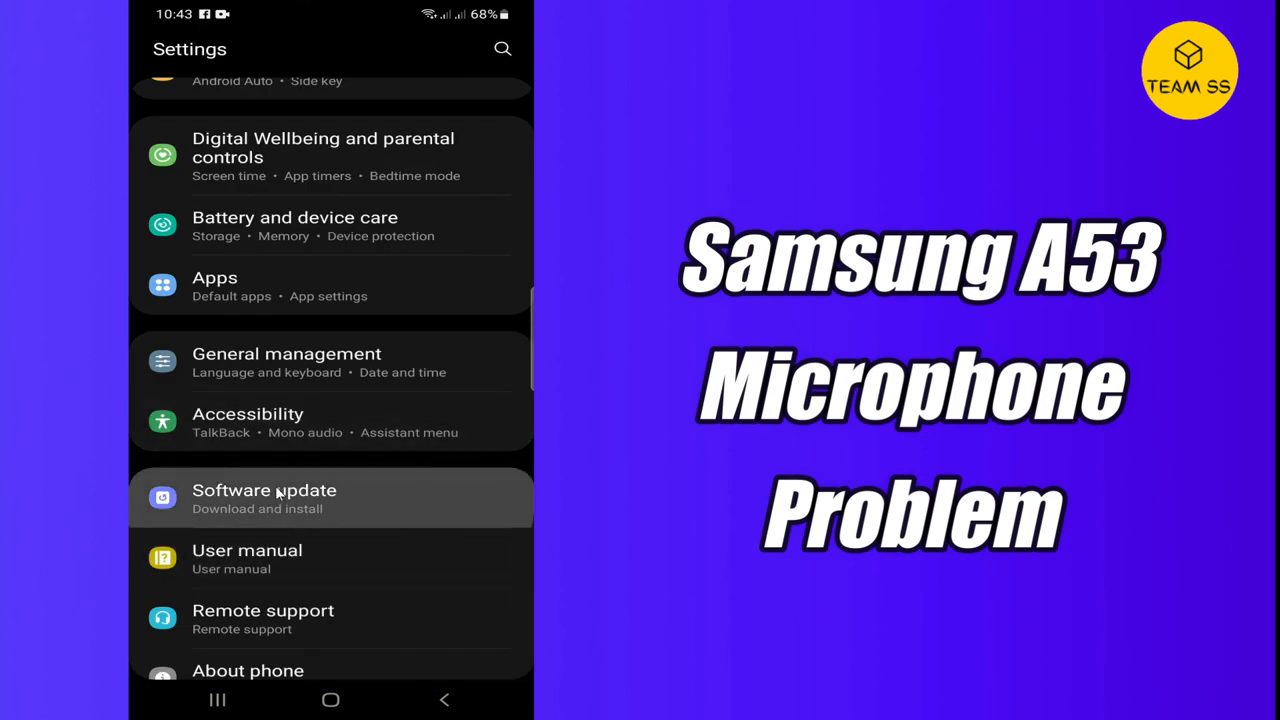
{"action": "left_click", "coordinate": [264, 498]}
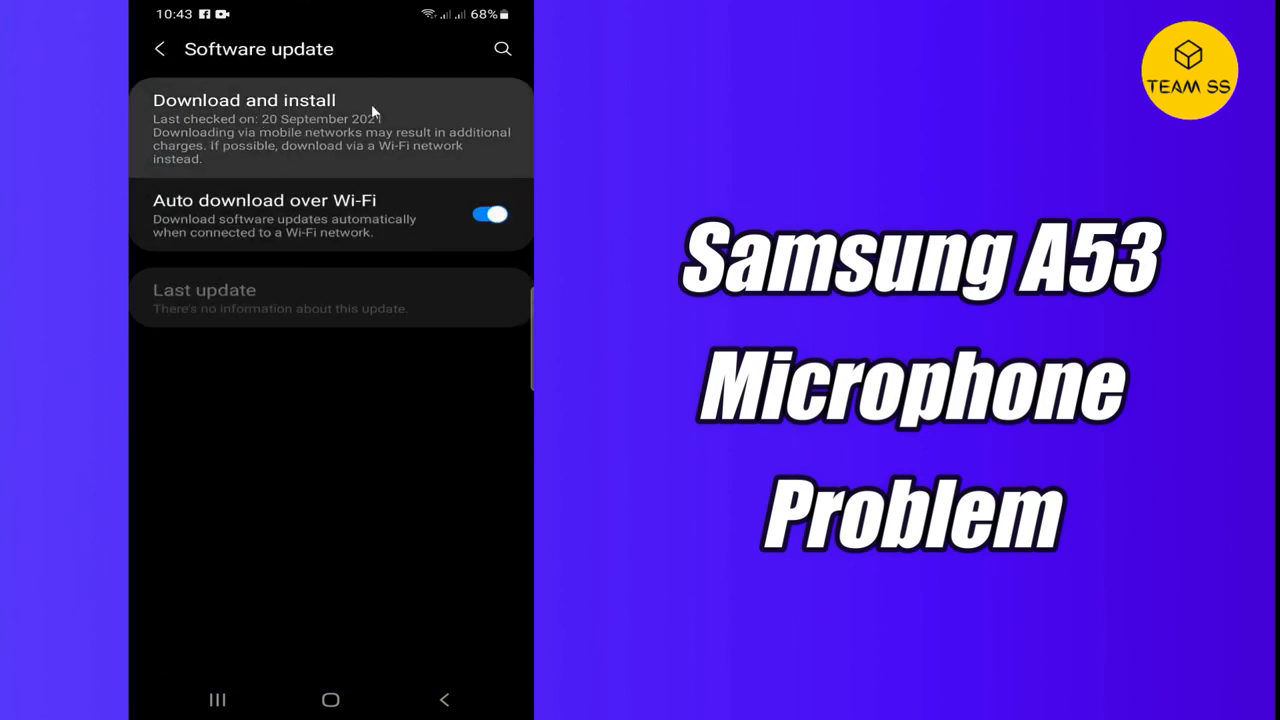